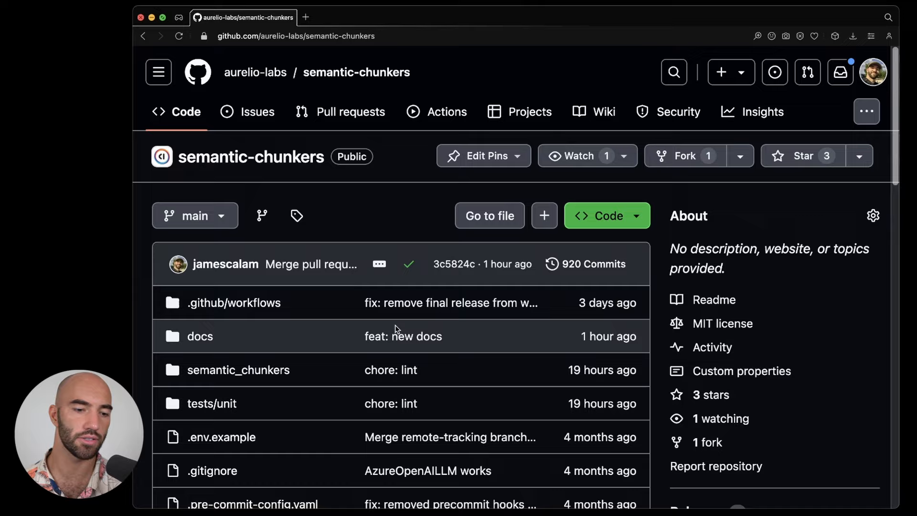
- Preview 00-chunkers-intro.ipynb from the docs folder of the semantic-chunkers GitHub repo
click(200, 336)
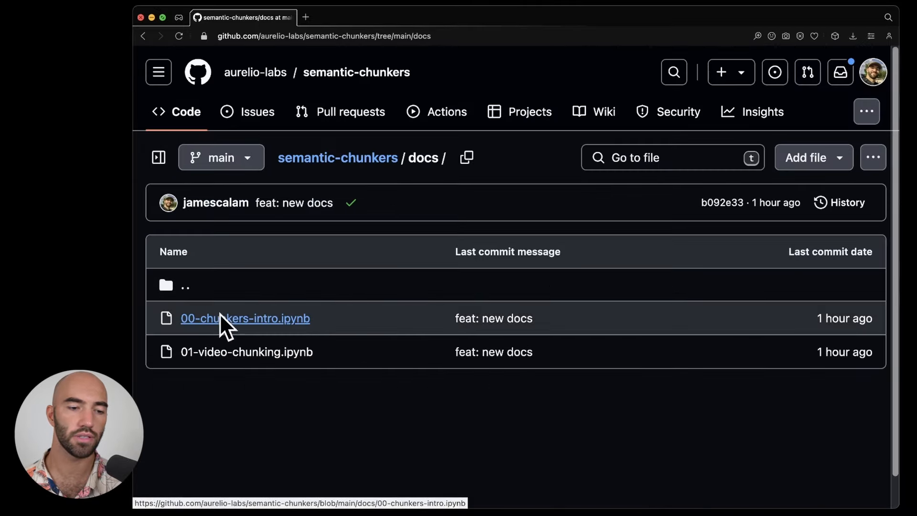
click(245, 318)
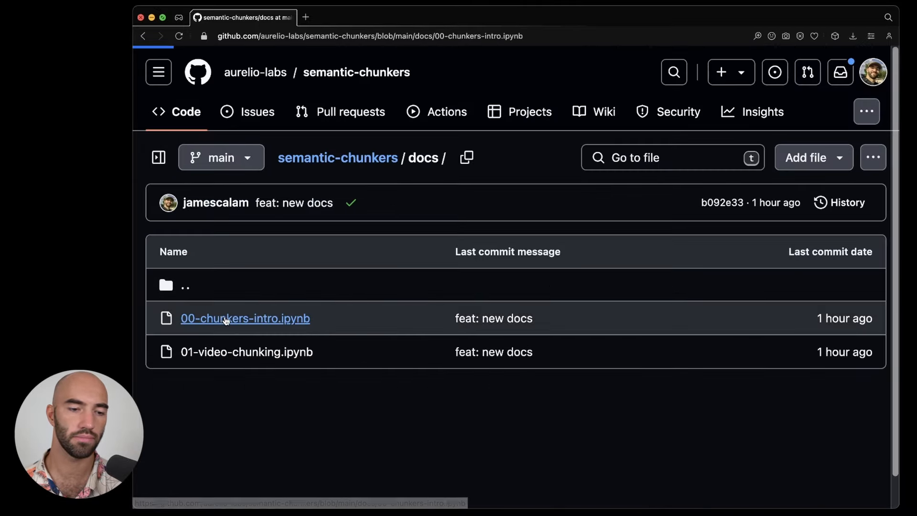
click(245, 318)
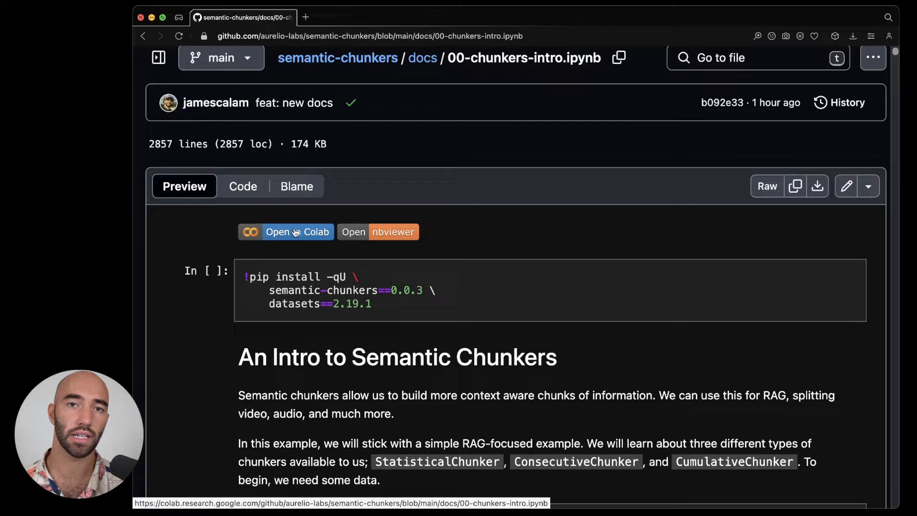
- Open the notebook in Colab and install semantic-chunkers and datasets, accepting Run anyway
click(286, 231)
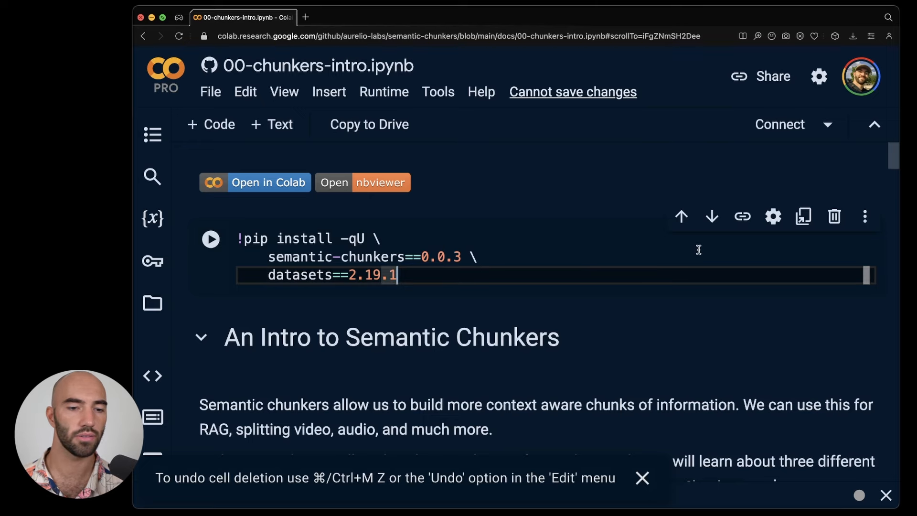
click(210, 239)
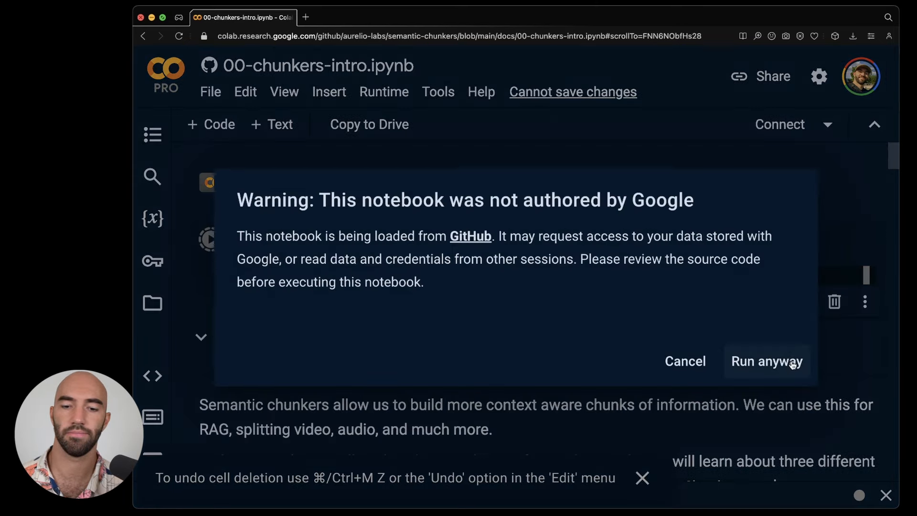
click(766, 361)
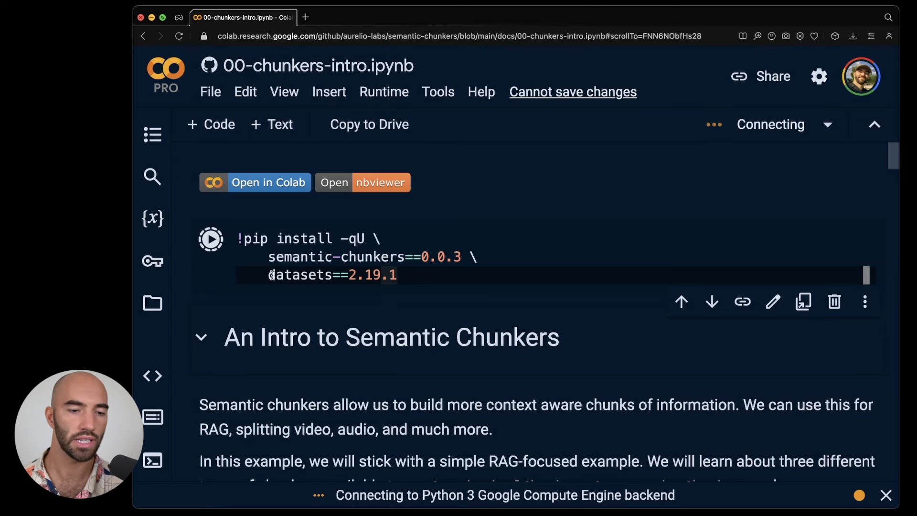
click(409, 275)
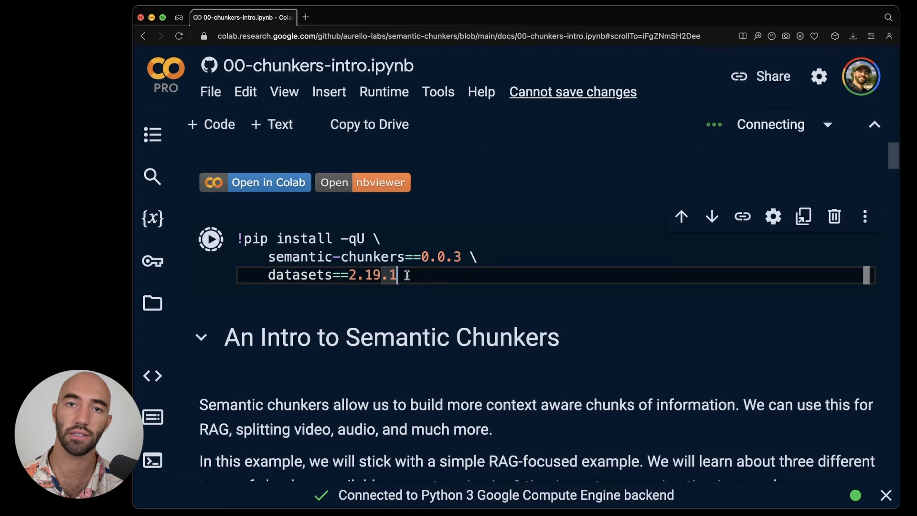
click(210, 239)
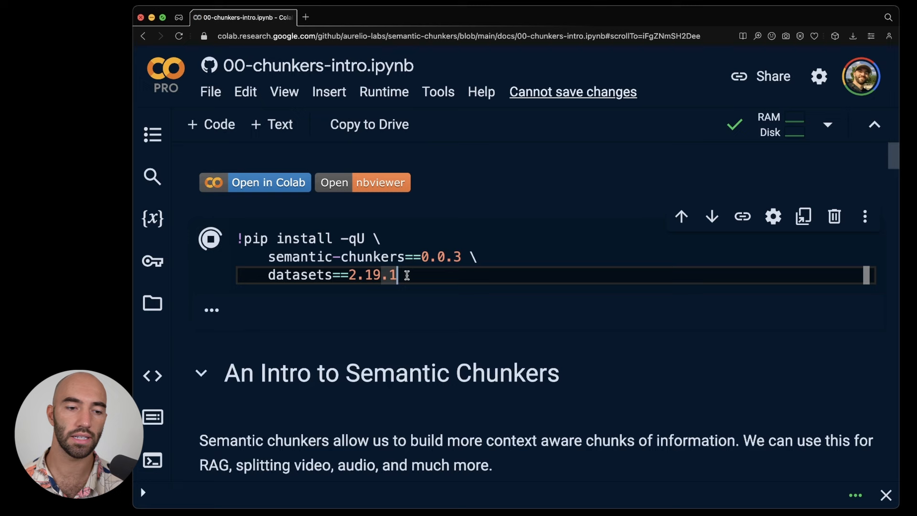
click(209, 238)
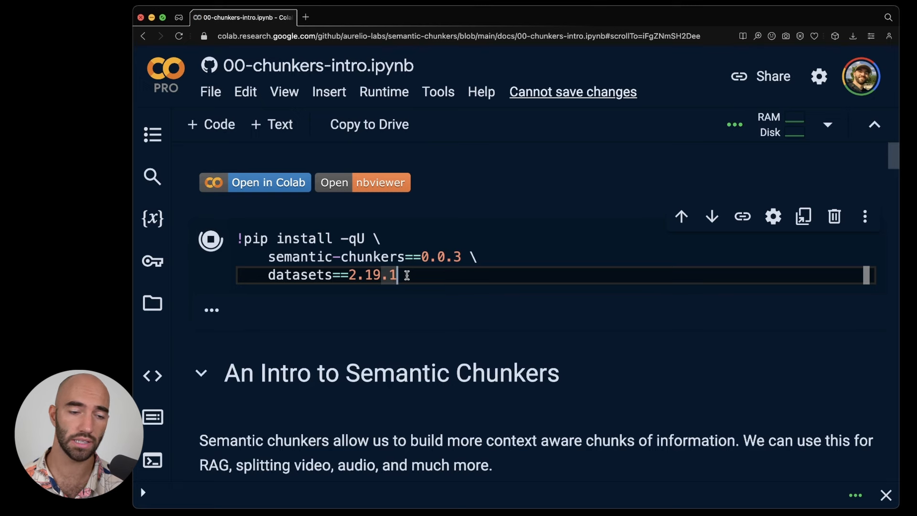
click(210, 240)
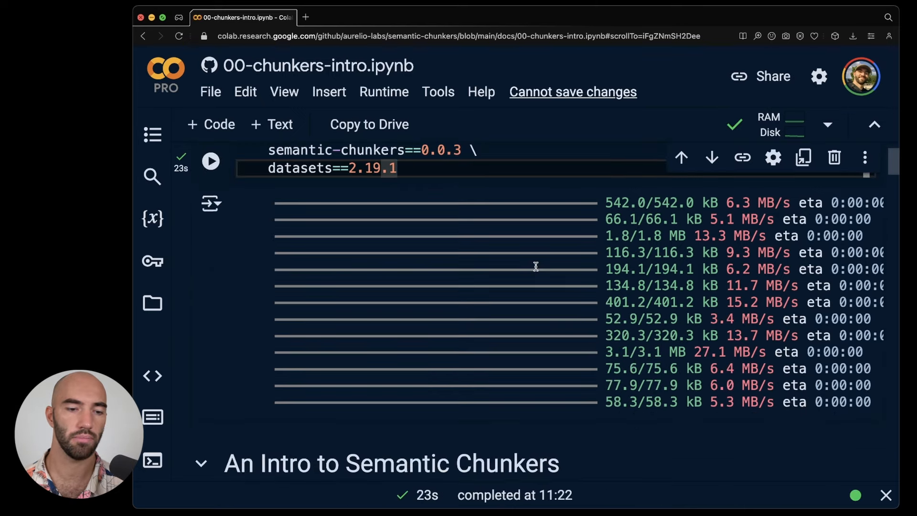
- Load ai-arxiv2 (2,673 rows) and print the Mamba paper's first 1,000 characters
scroll(down, 3)
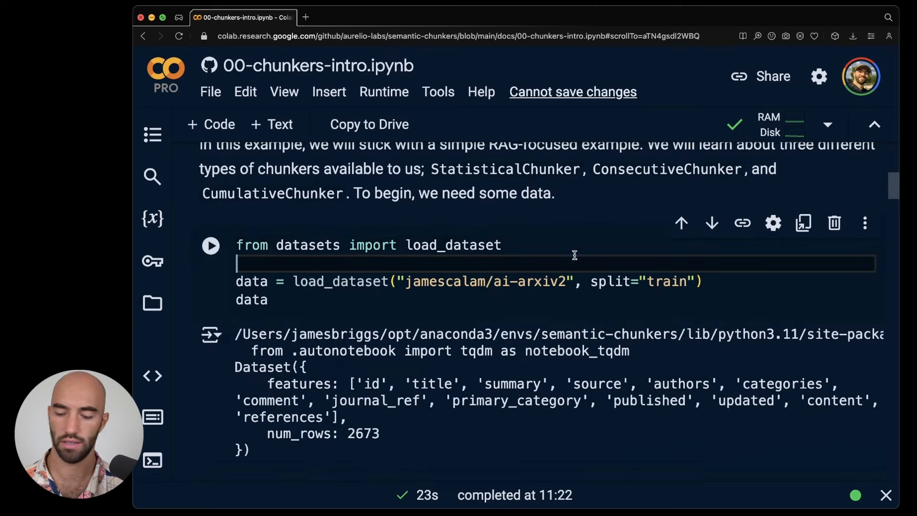
scroll(down, 3)
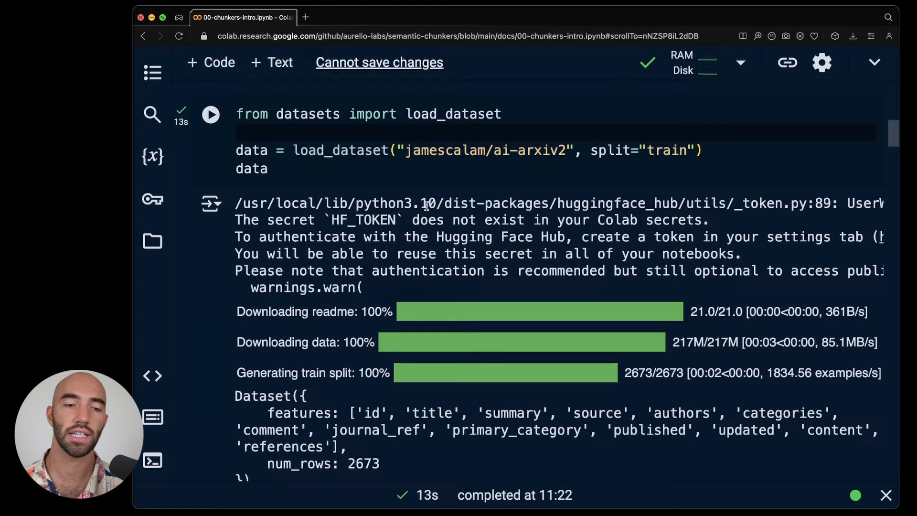
scroll(down, 3)
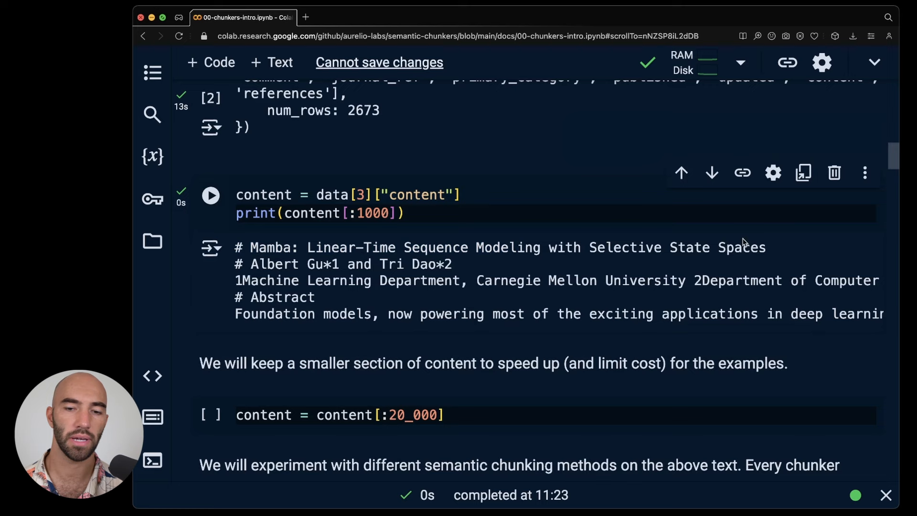
double_click(497, 247)
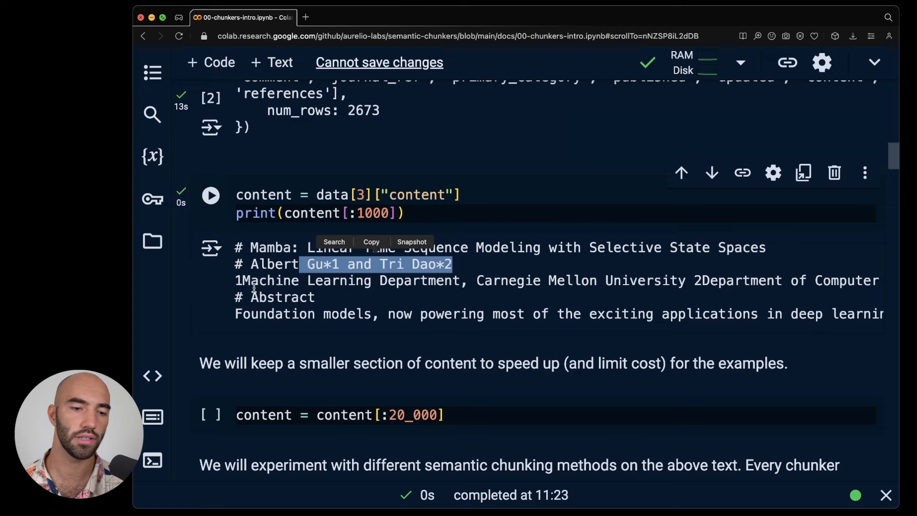
drag(304, 263, 690, 280)
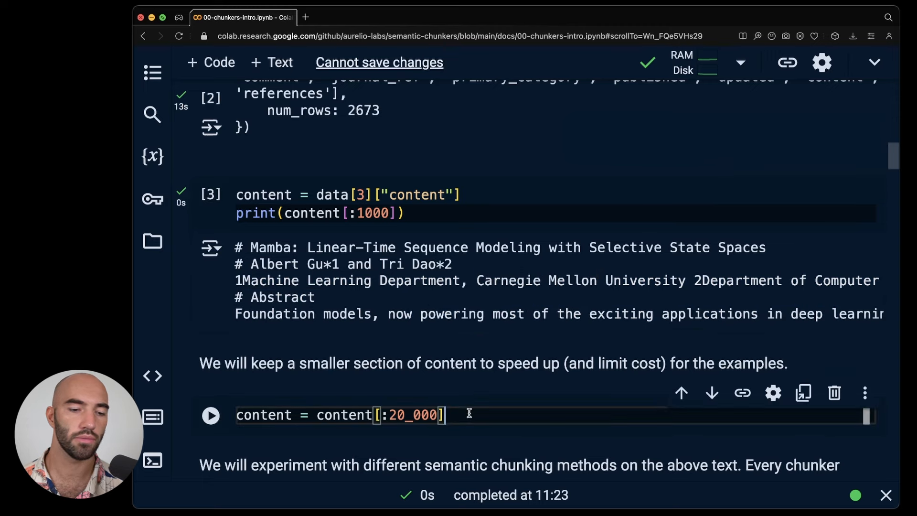
- Trim content to its first 20,000 characters, bringing the OpenAIEncoder cell into view
scroll(down, 3)
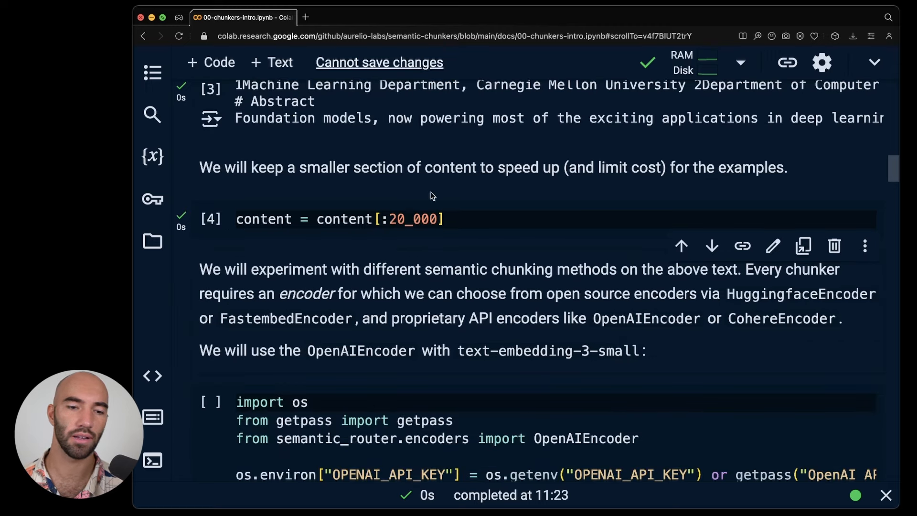
double_click(412, 218)
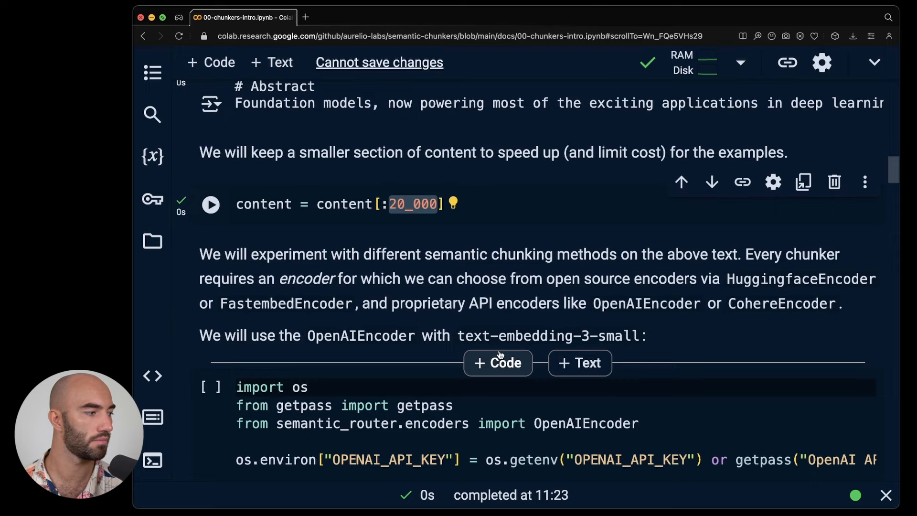
scroll(down, 3)
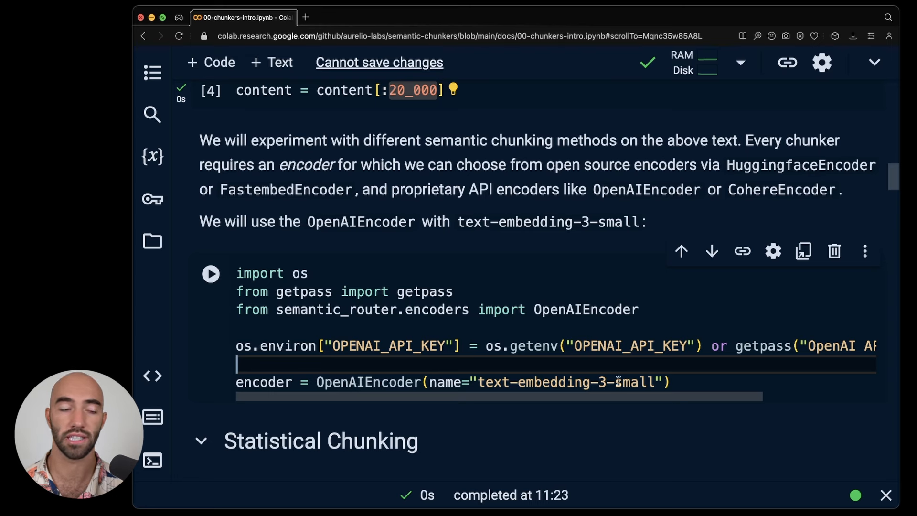
- Add and run a HuggingFaceEncoder cell beside the OpenAIEncoder setup, reaching StatisticalChunker
scroll(down, 3)
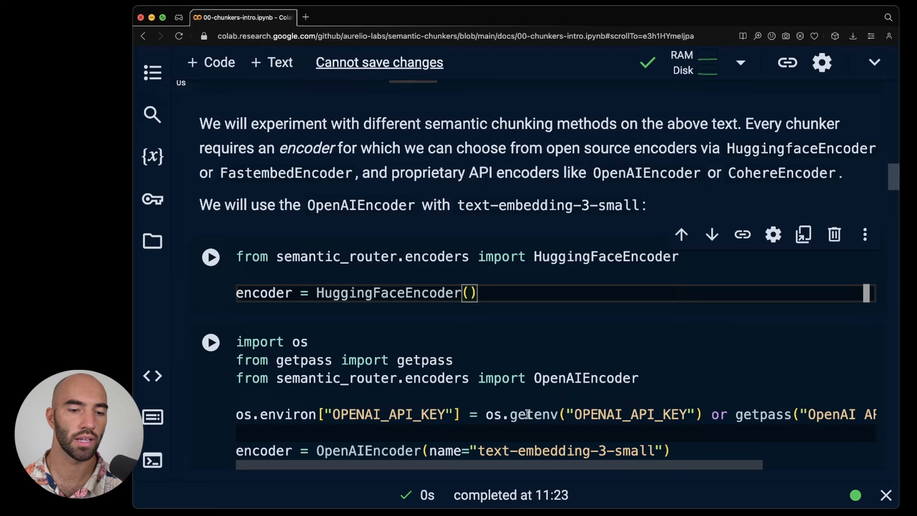
scroll(down, 3)
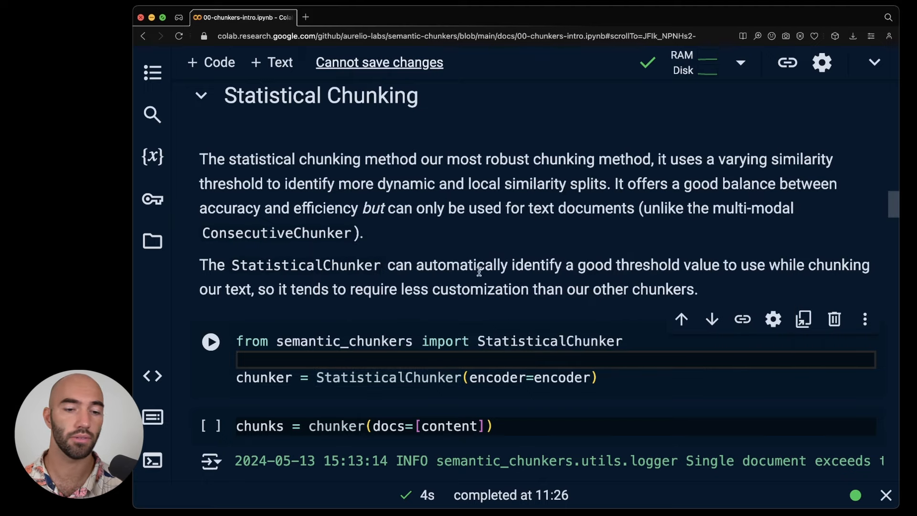
scroll(down, 3)
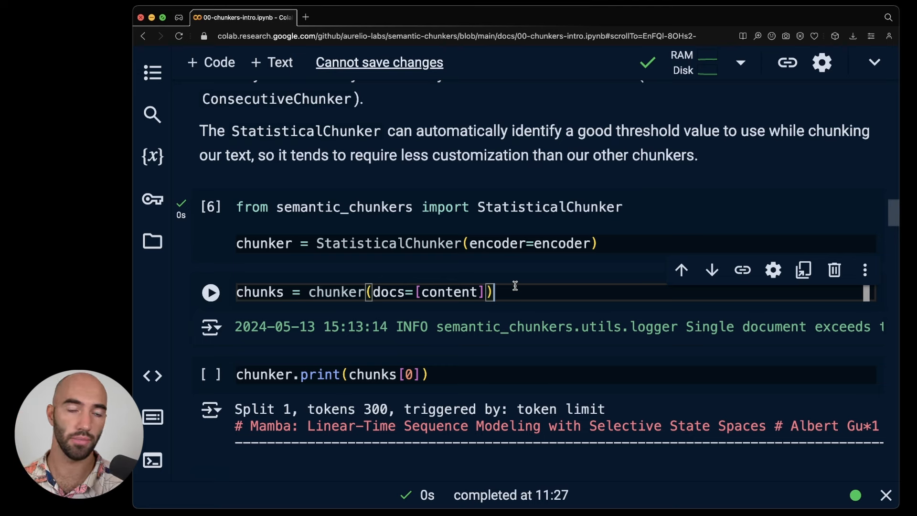
click(210, 292)
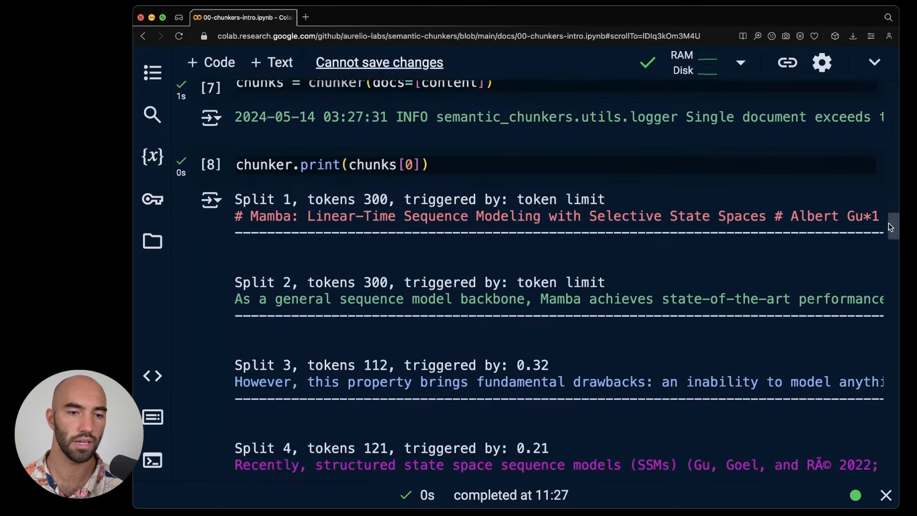
scroll(up, 3)
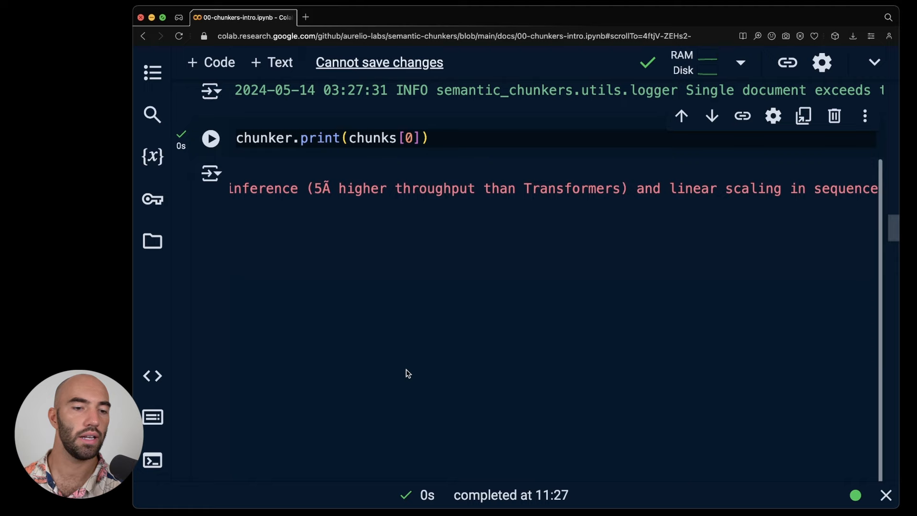
scroll(down, 3)
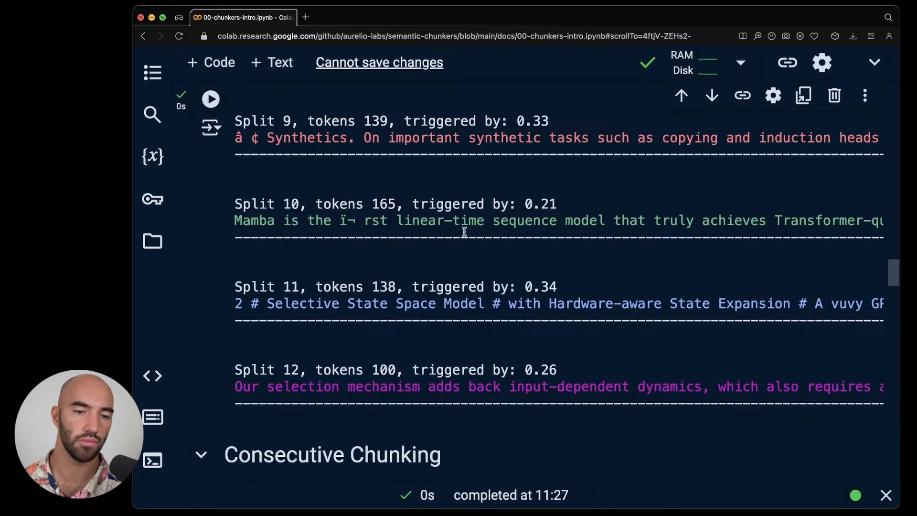
drag(234, 220, 689, 220)
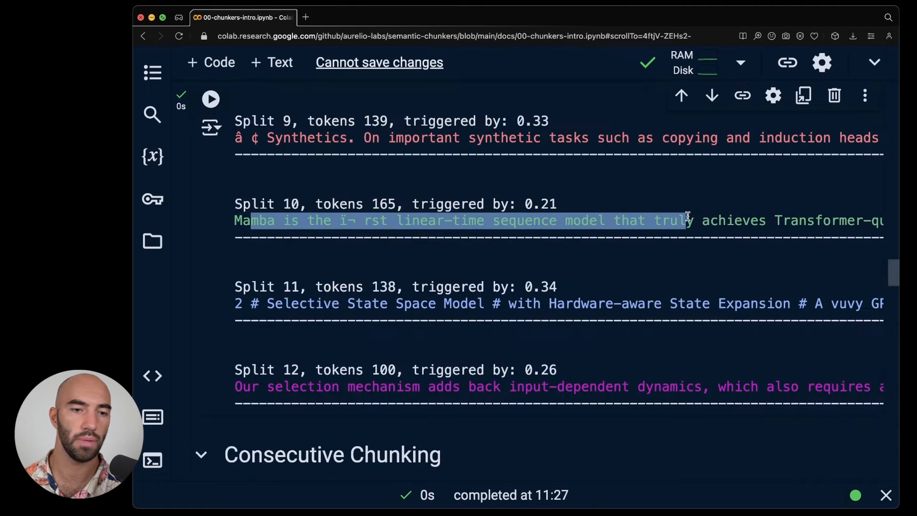
scroll(right, 3)
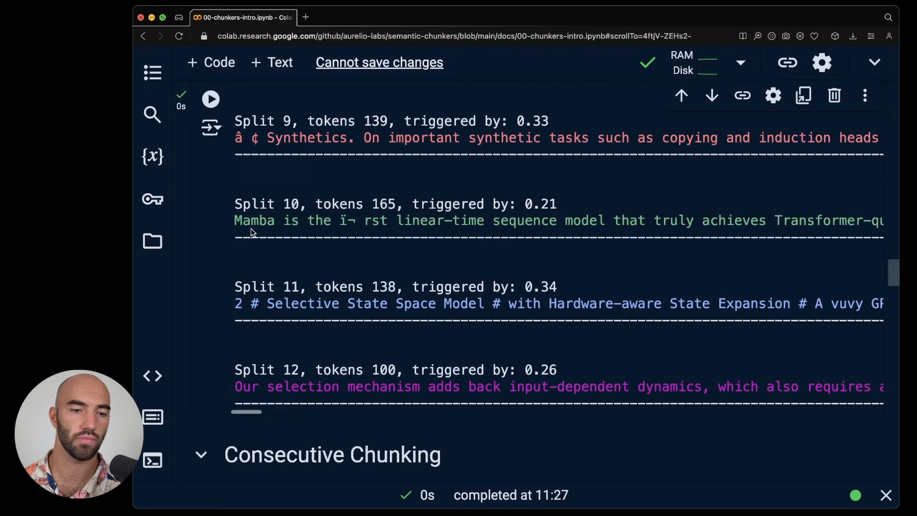
drag(235, 303, 421, 303)
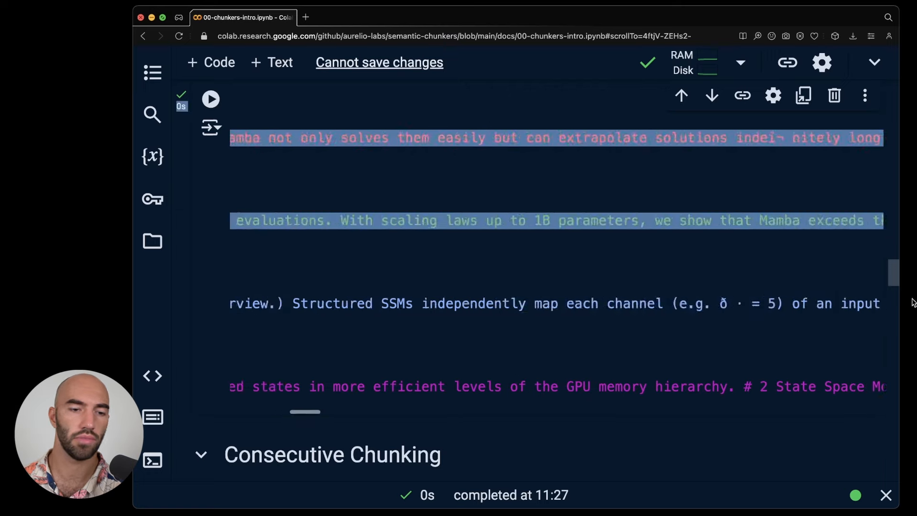
scroll(down, 3)
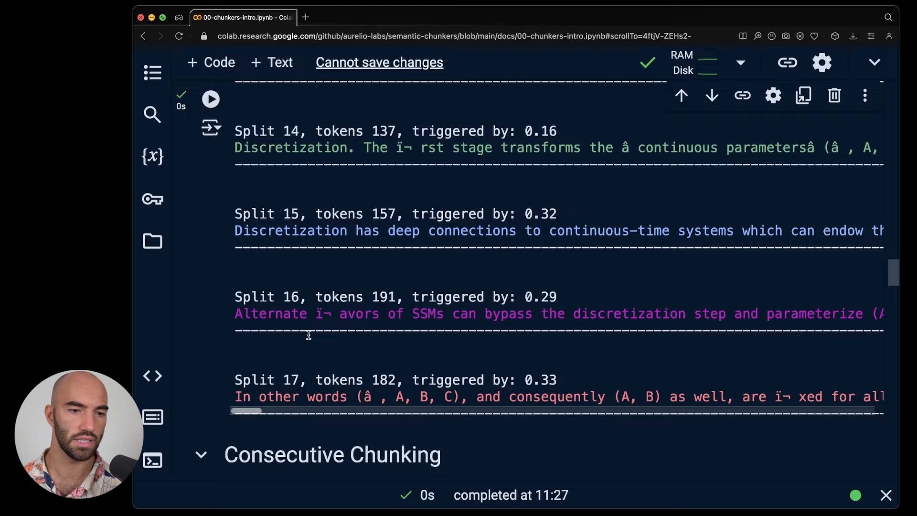
scroll(down, 3)
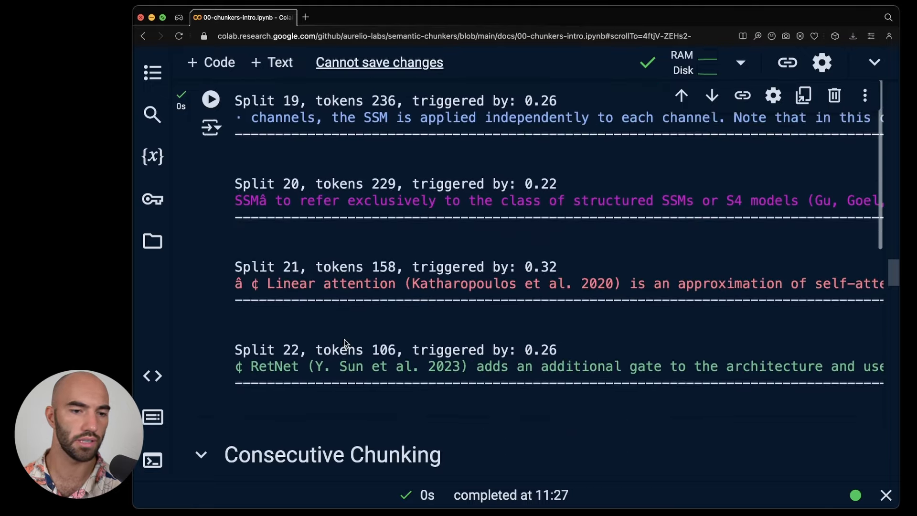
scroll(down, 3)
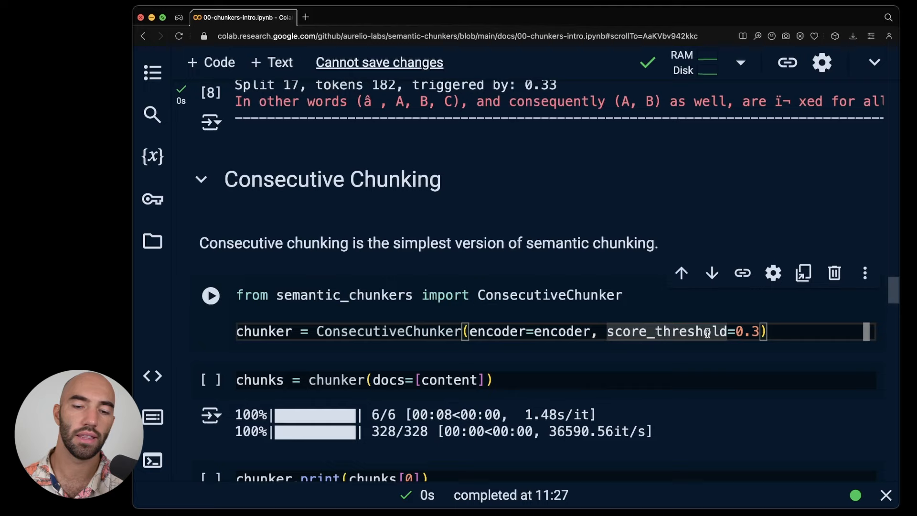
scroll(down, 3)
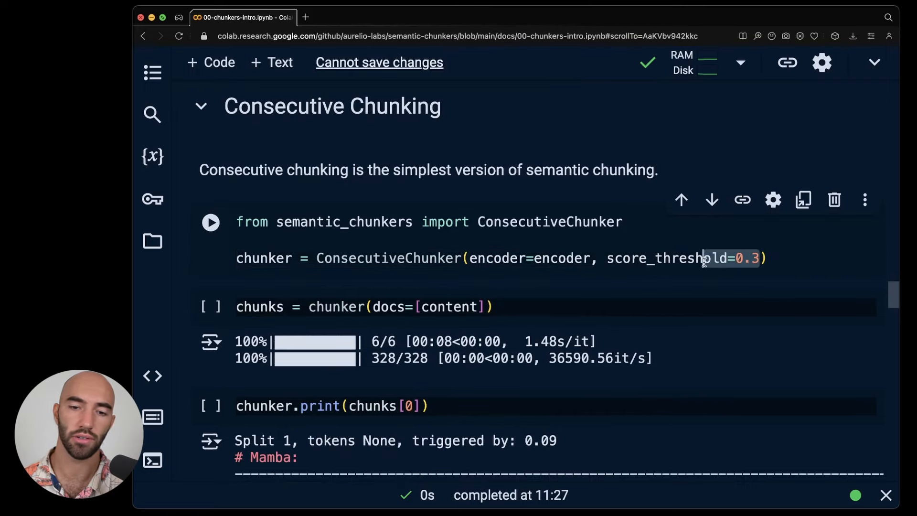
mouse_move(560, 257)
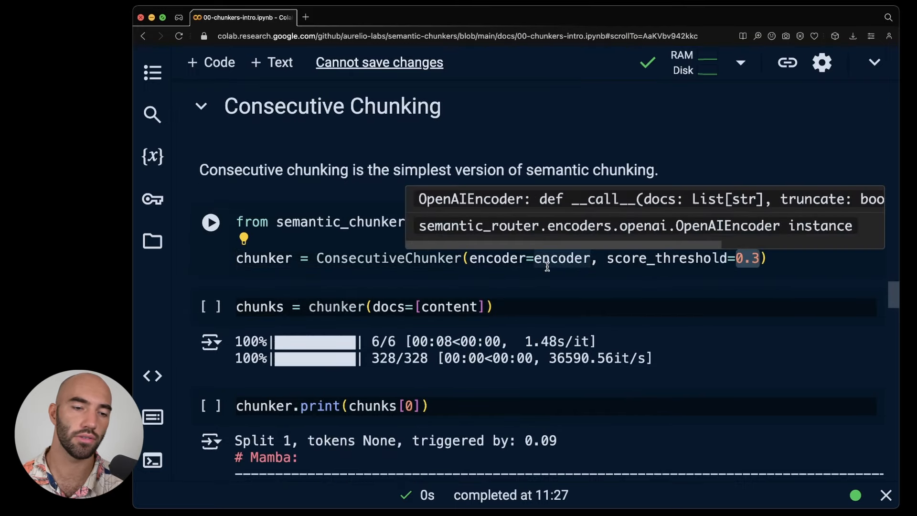
- Run ConsecutiveChunker on the content and print splits with their trigger scores
click(371, 238)
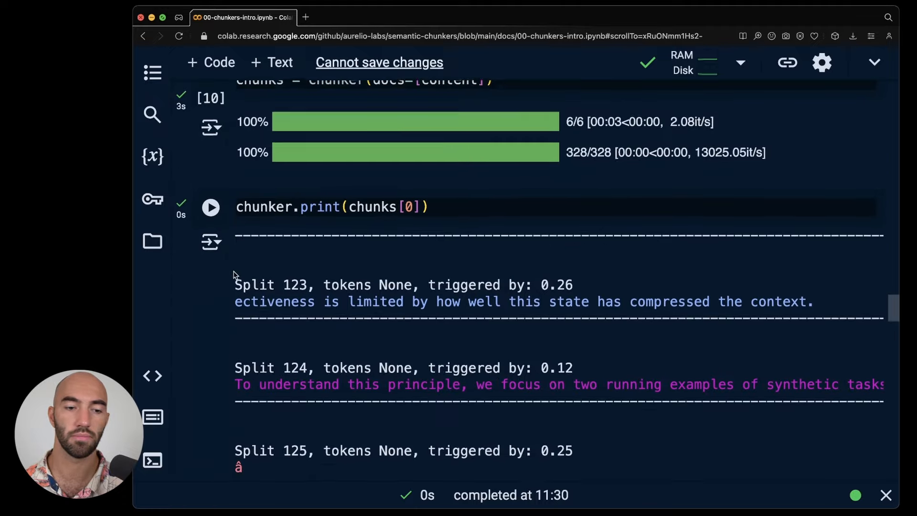
- Rebuild ConsecutiveChunker with score_threshold 0.2, rerun it and print the new splits
scroll(down, 3)
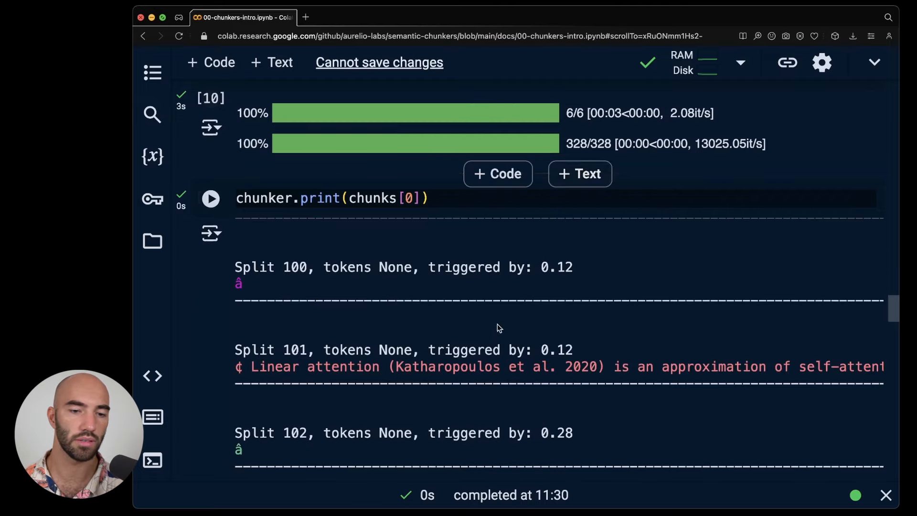
scroll(down, 3)
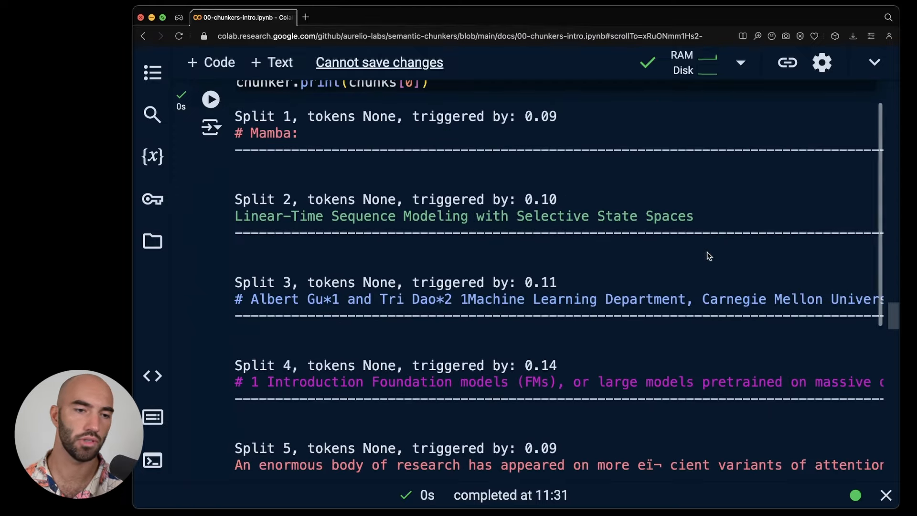
scroll(down, 3)
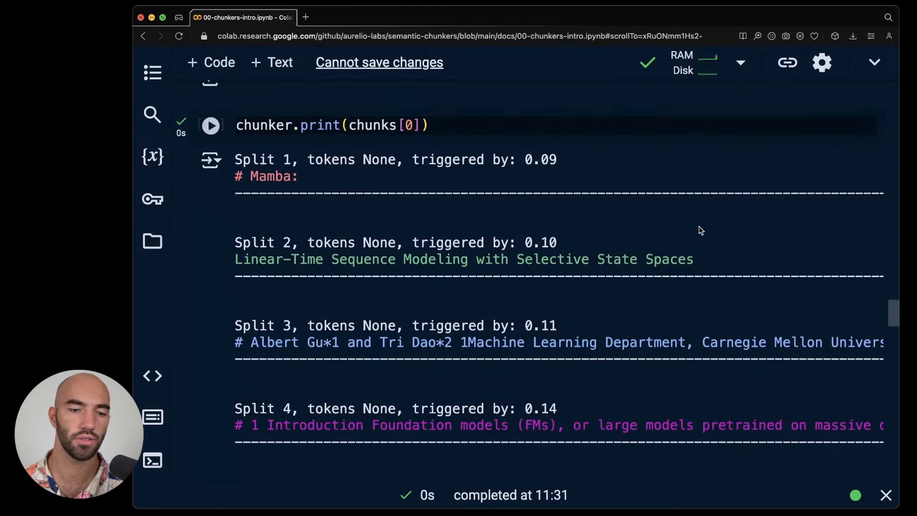
scroll(down, 3)
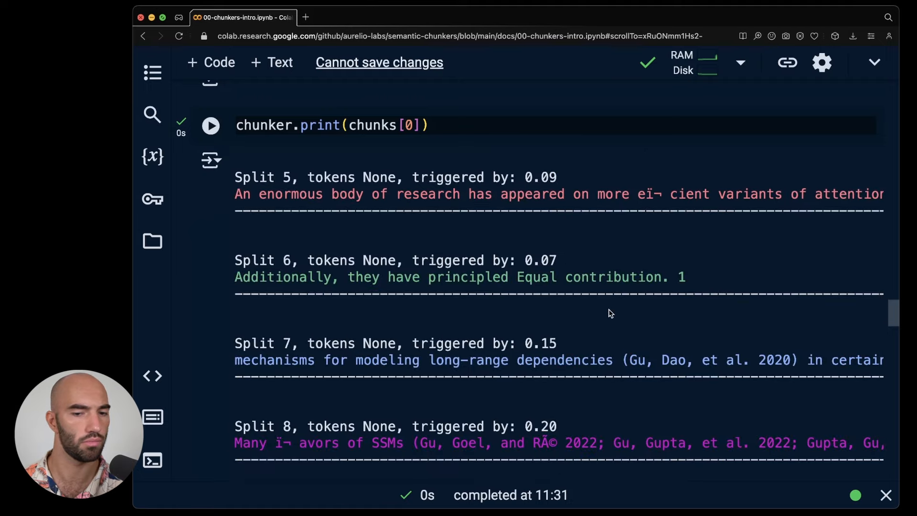
scroll(down, 3)
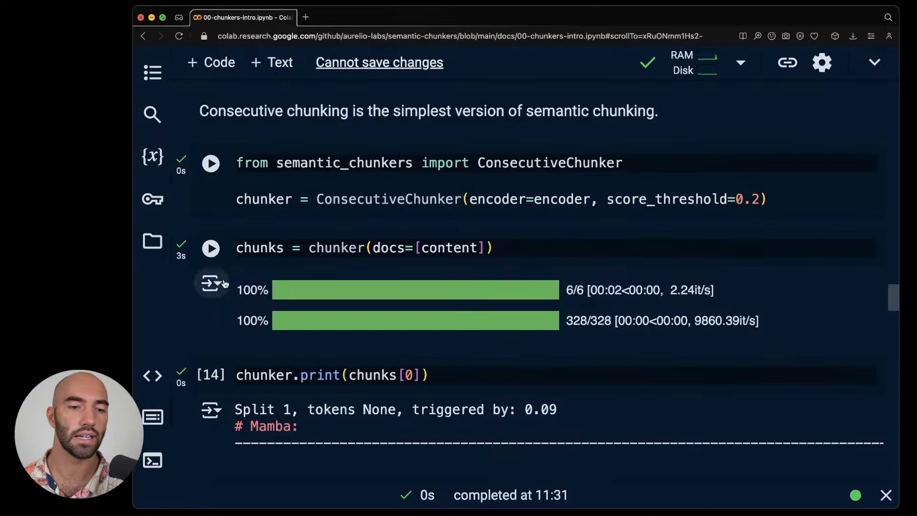
- Build a CumulativeChunker with score_threshold 0.3 in the Cumulative Chunking section
double_click(387, 199)
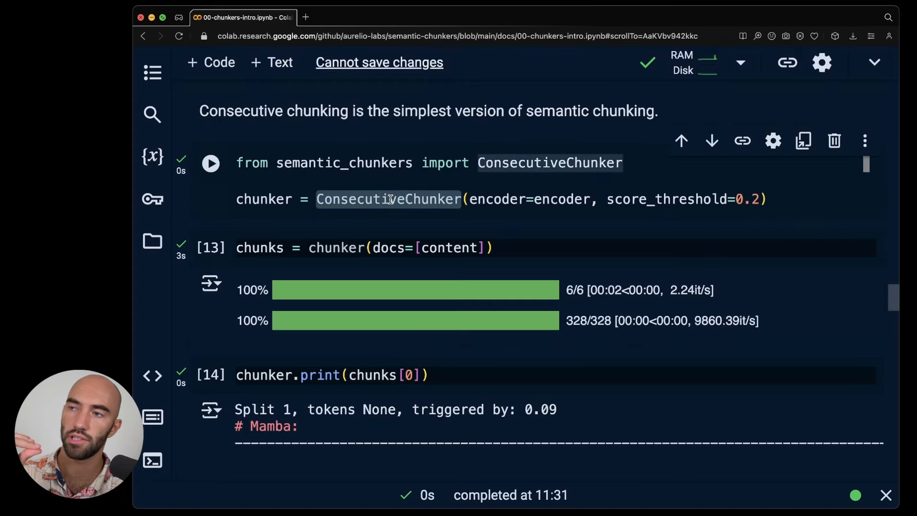
scroll(down, 3)
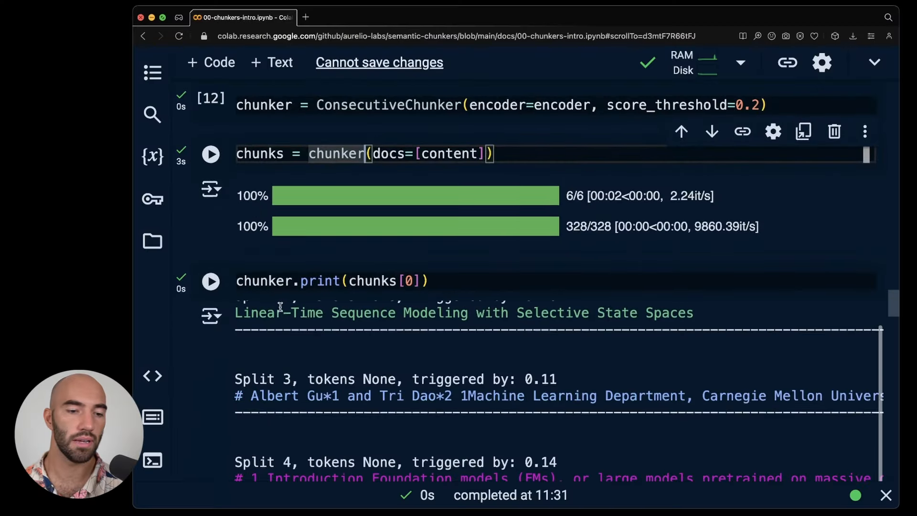
scroll(down, 3)
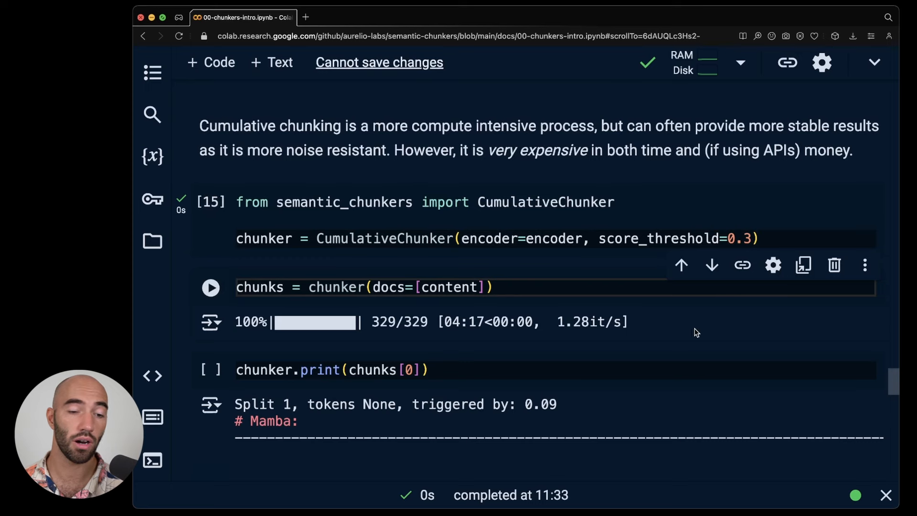
- Run the cumulative chunker over the content, waiting about two minutes to finish
click(211, 286)
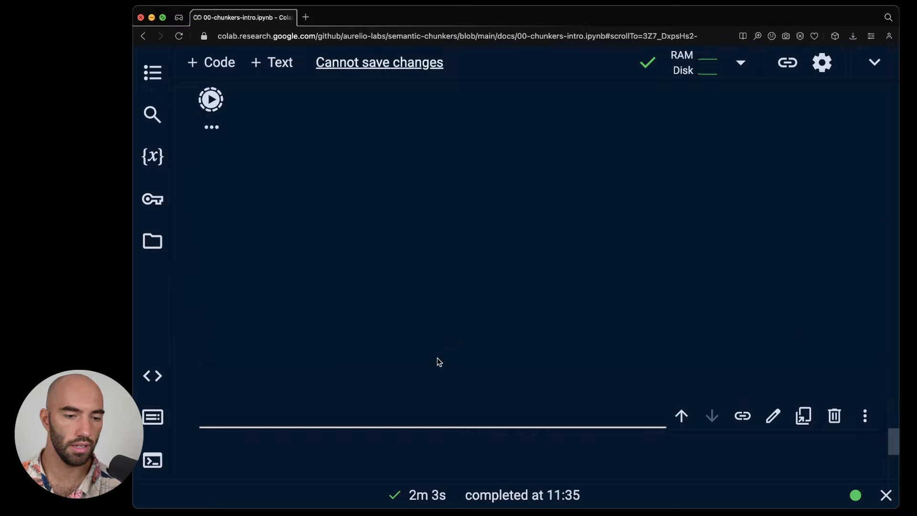
- Print chunks[0] and browse the splits, starting from the Mamba title and Abstract
click(210, 99)
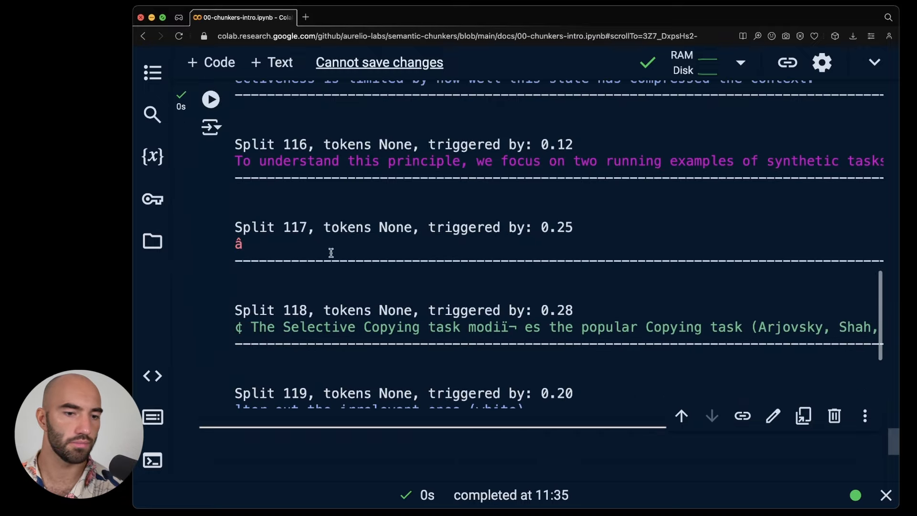
scroll(up, 3)
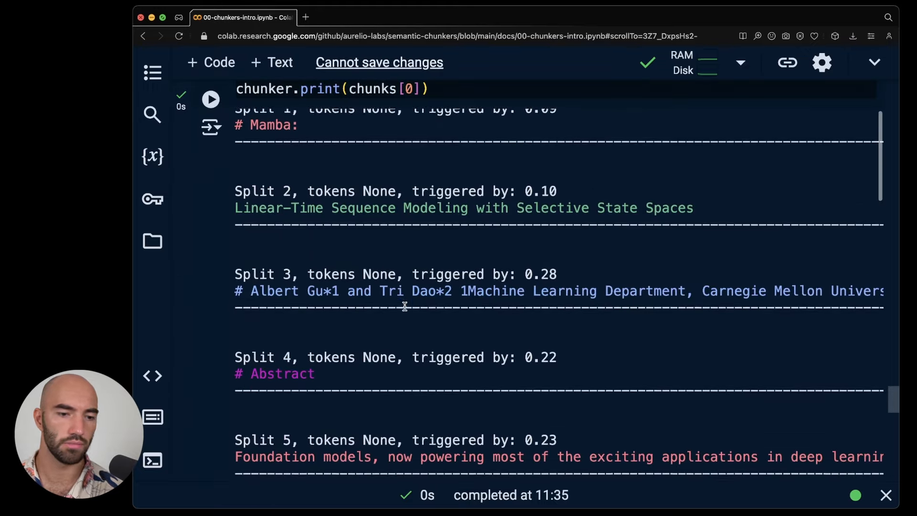
scroll(down, 3)
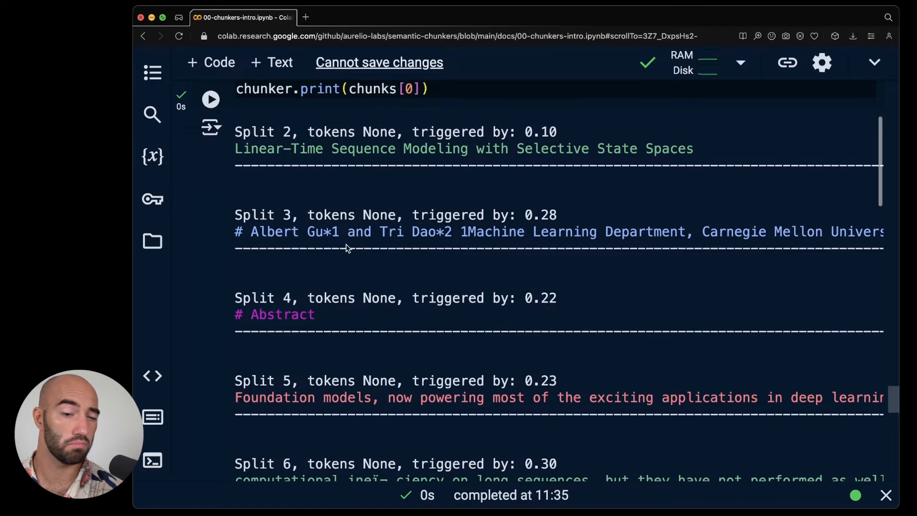
scroll(down, 3)
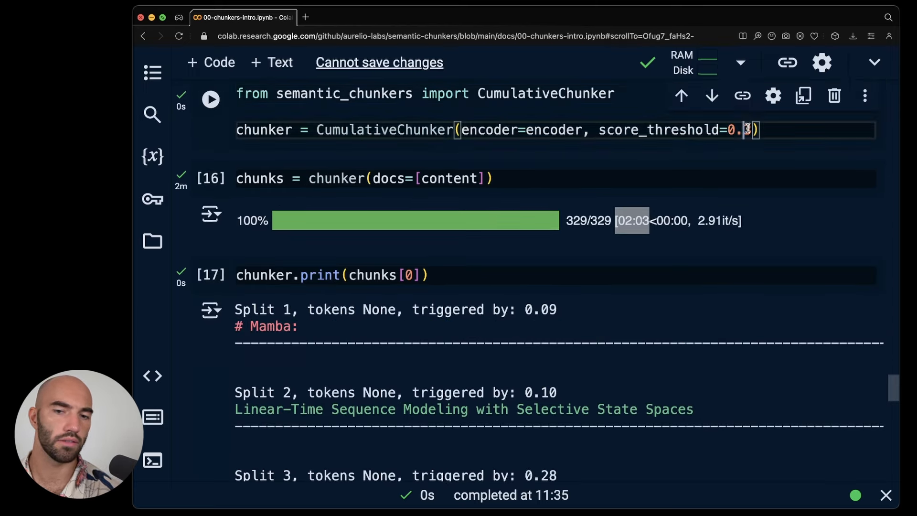
scroll(down, 3)
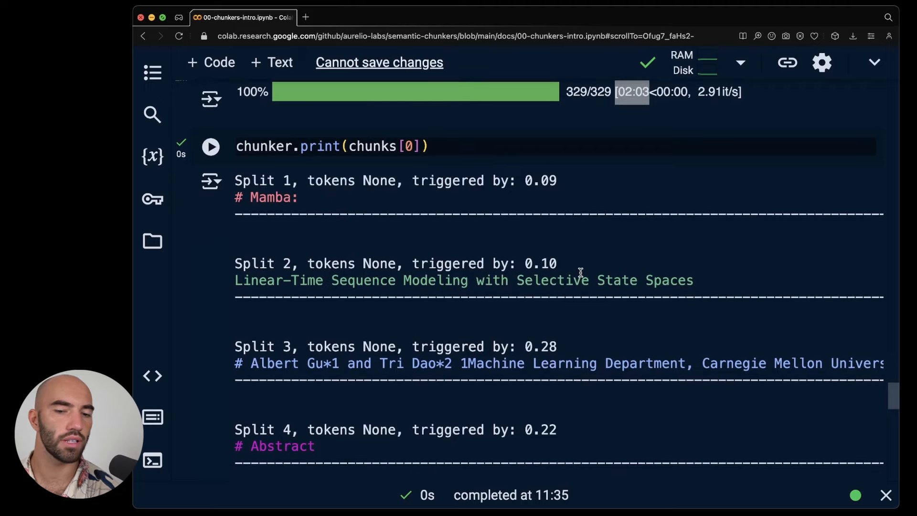
scroll(down, 3)
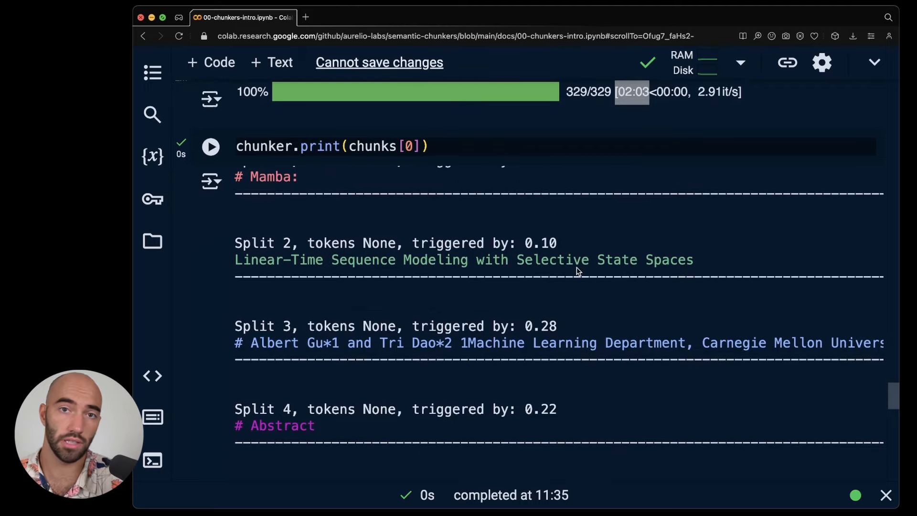